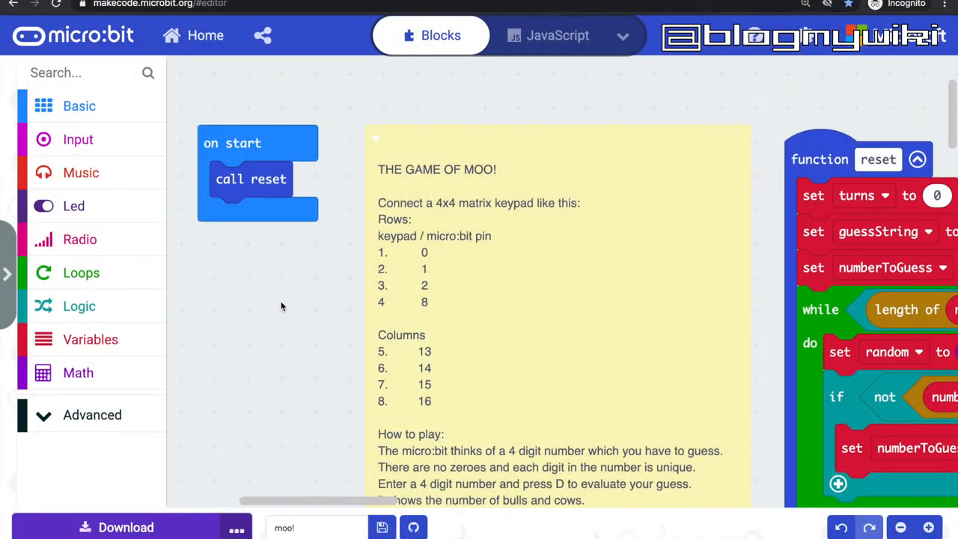
pyautogui.moveTo(285, 305)
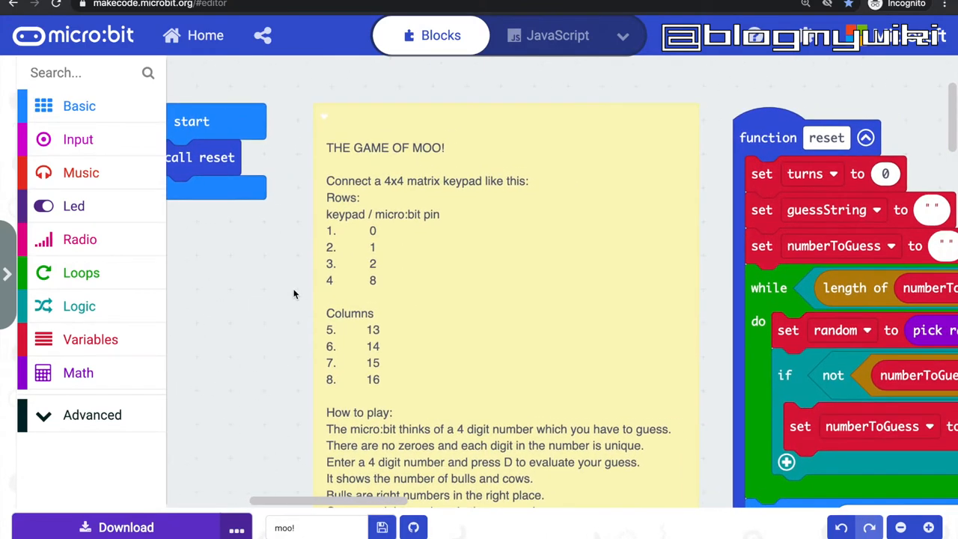
pyautogui.scroll(-3)
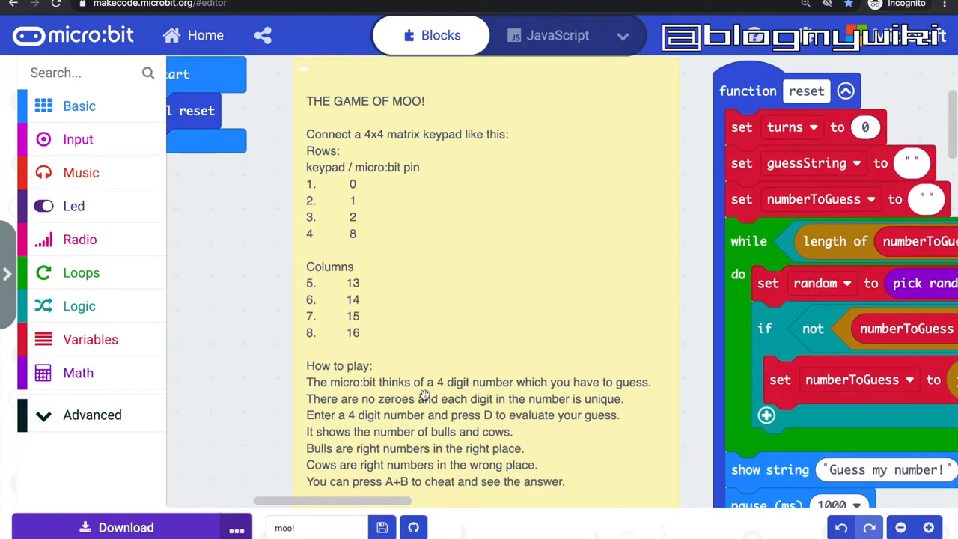
pyautogui.scroll(-3)
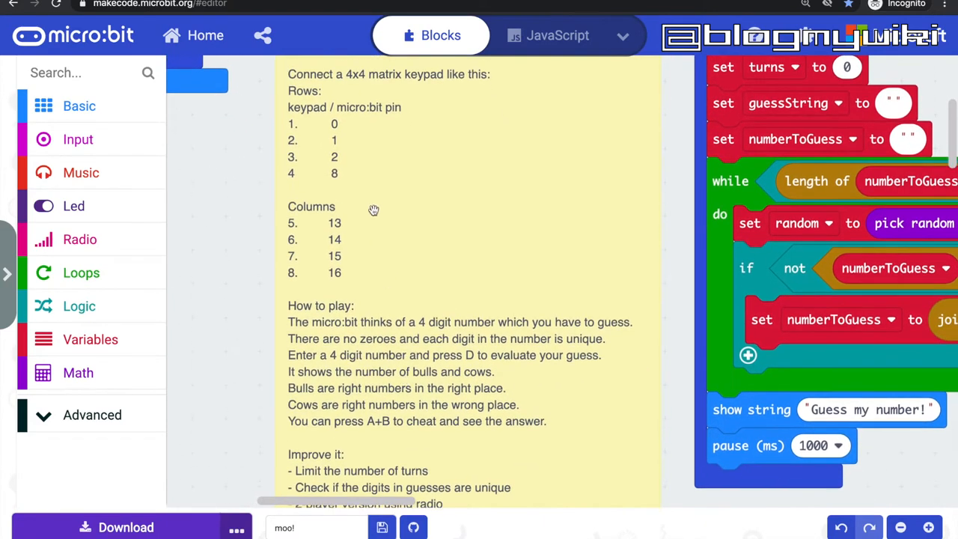
pyautogui.moveTo(458, 312)
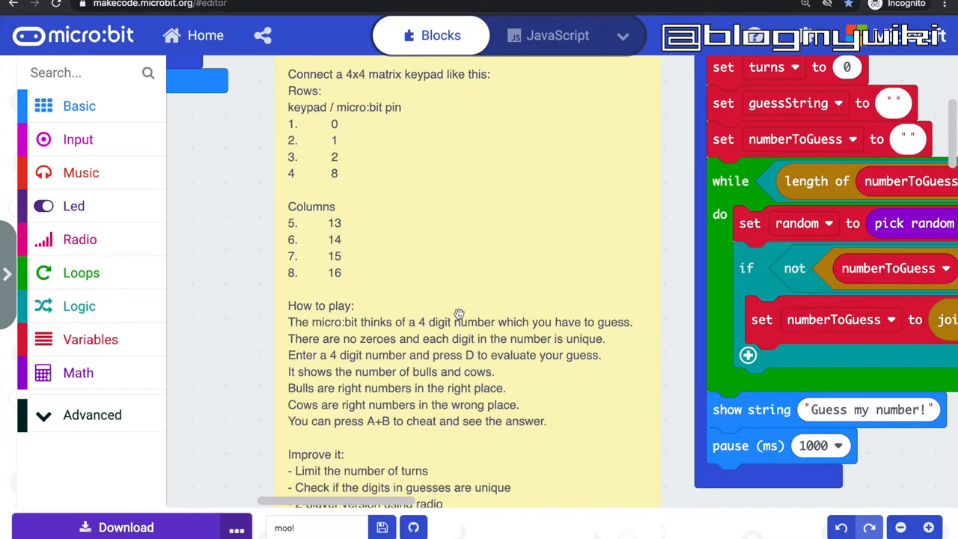
pyautogui.scroll(-3)
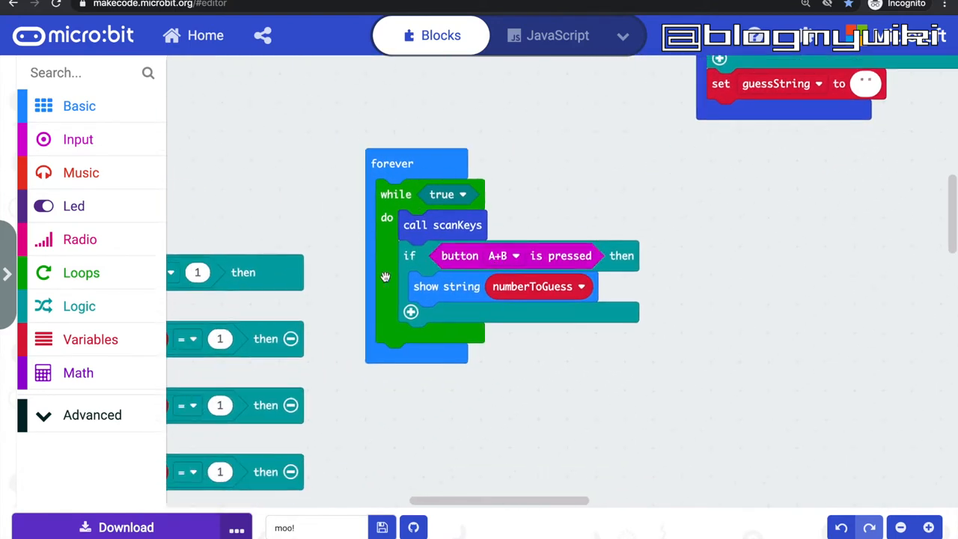
pyautogui.moveTo(497, 202)
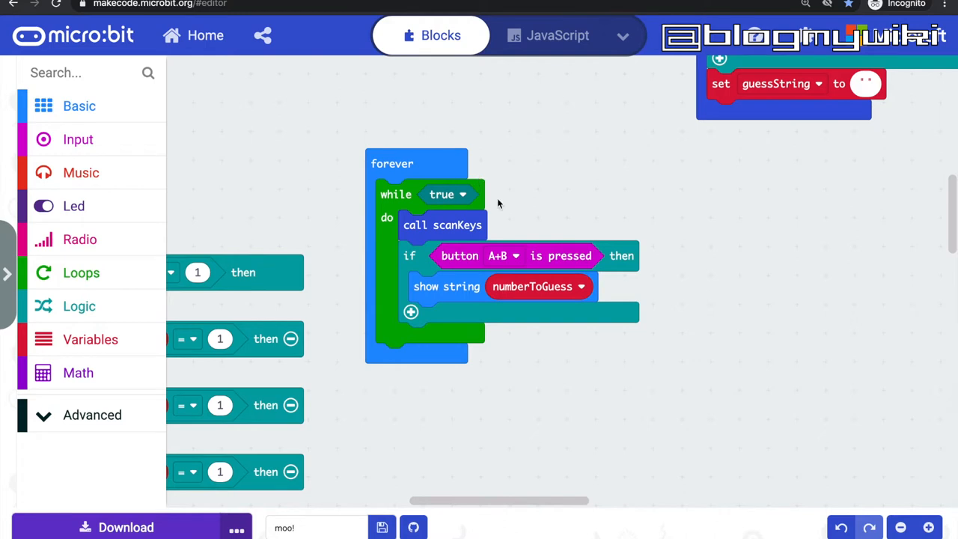
pyautogui.moveTo(453, 294)
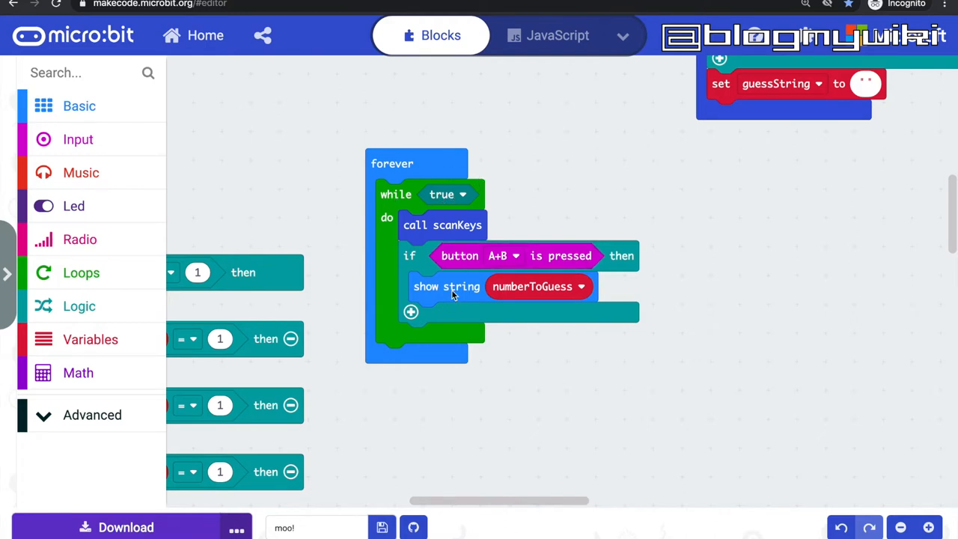
pyautogui.moveTo(630, 378)
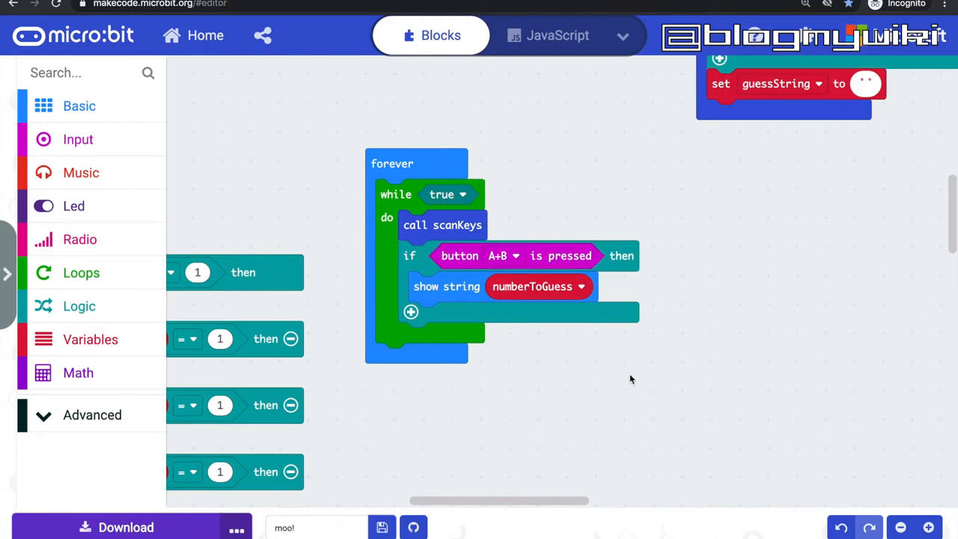
pyautogui.moveTo(600, 339)
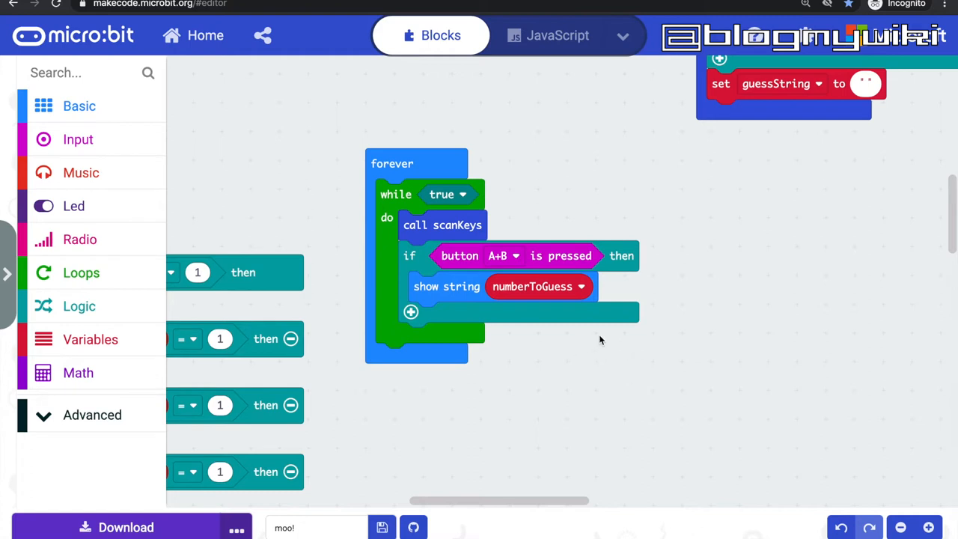
pyautogui.moveTo(464, 228)
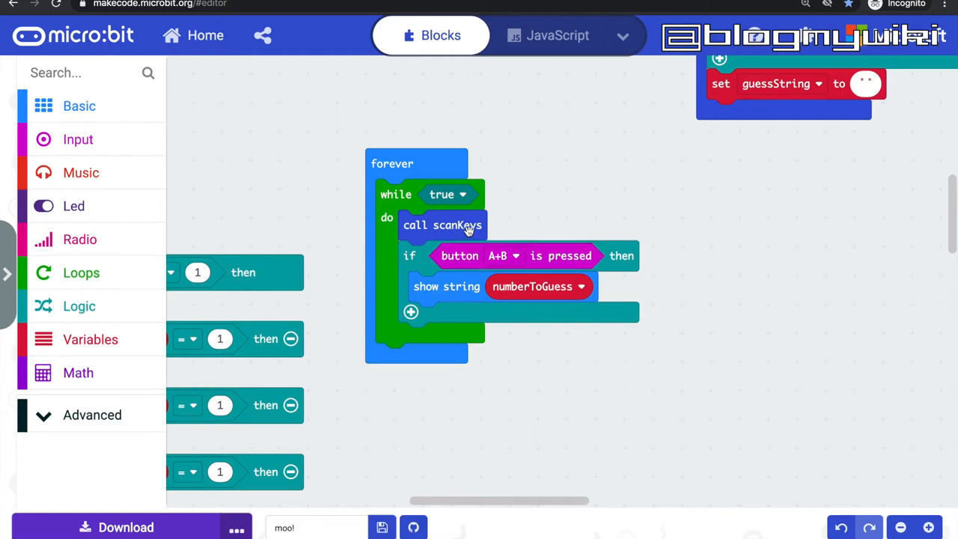
pyautogui.moveTo(458, 231)
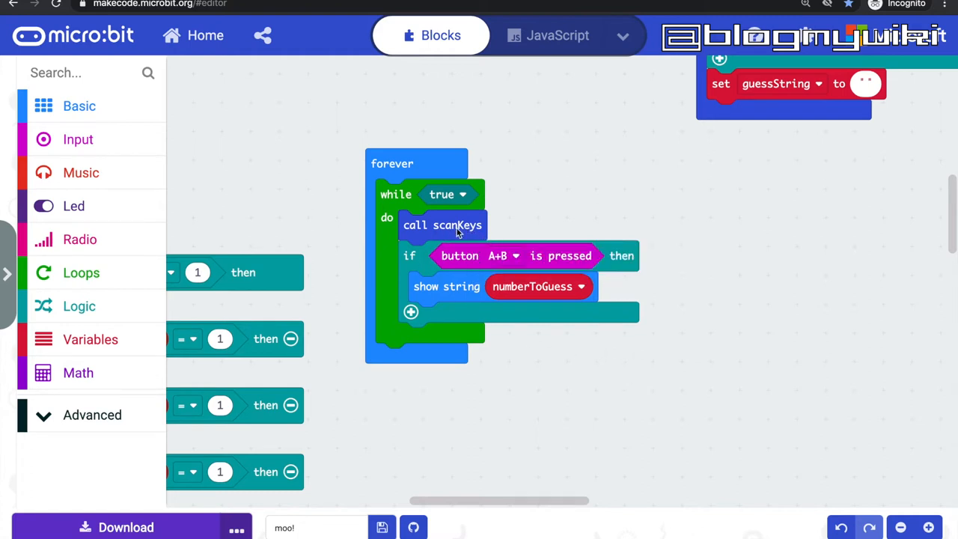
pyautogui.moveTo(620, 207)
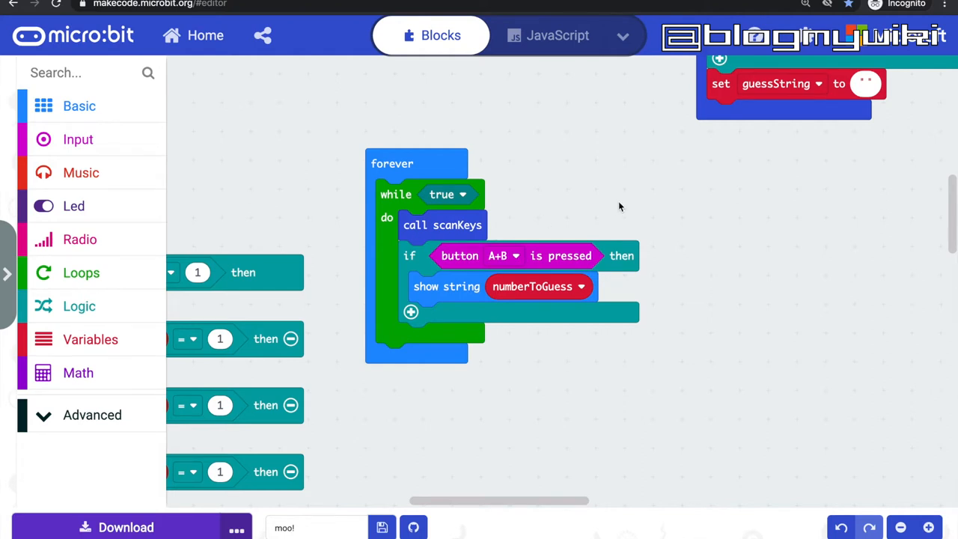
pyautogui.moveTo(501, 333)
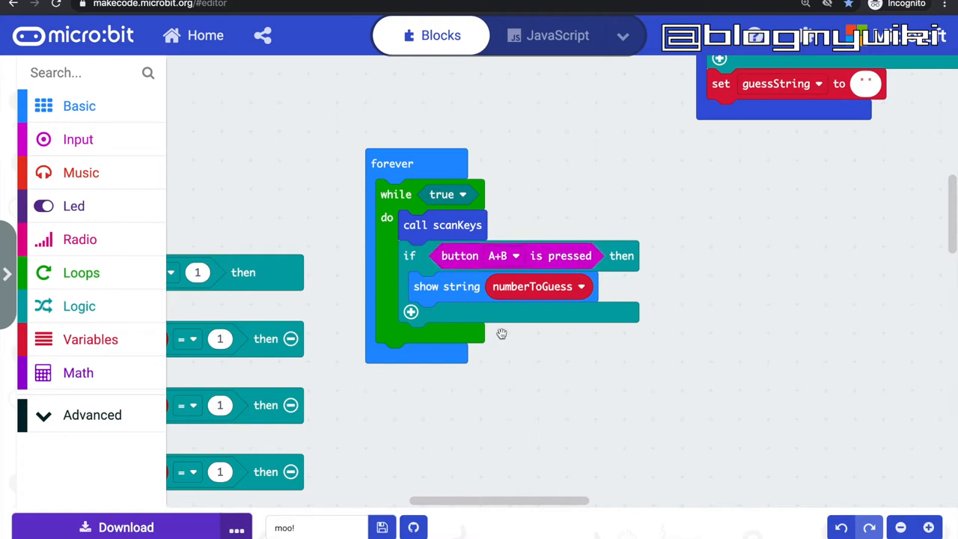
pyautogui.moveTo(586, 375)
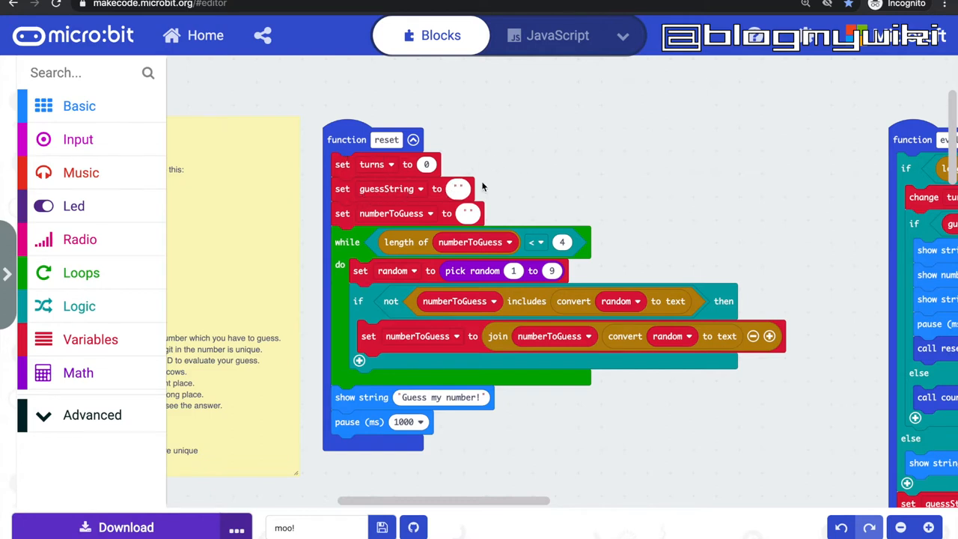
pyautogui.moveTo(404, 250)
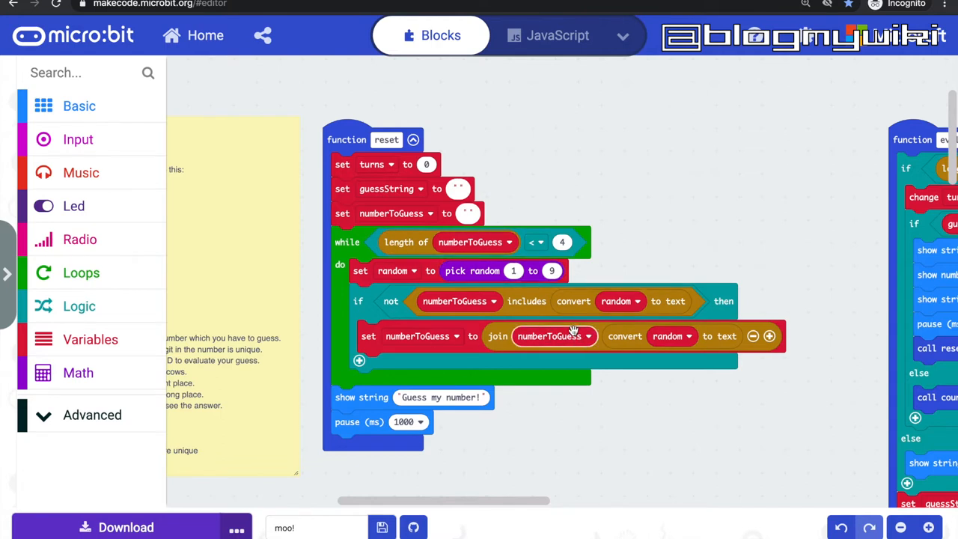
pyautogui.moveTo(639, 405)
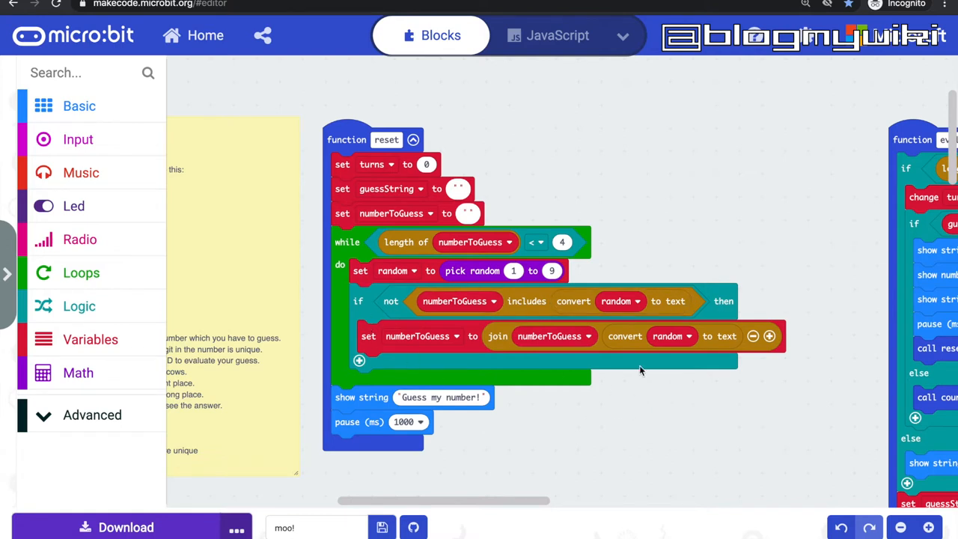
pyautogui.moveTo(656, 385)
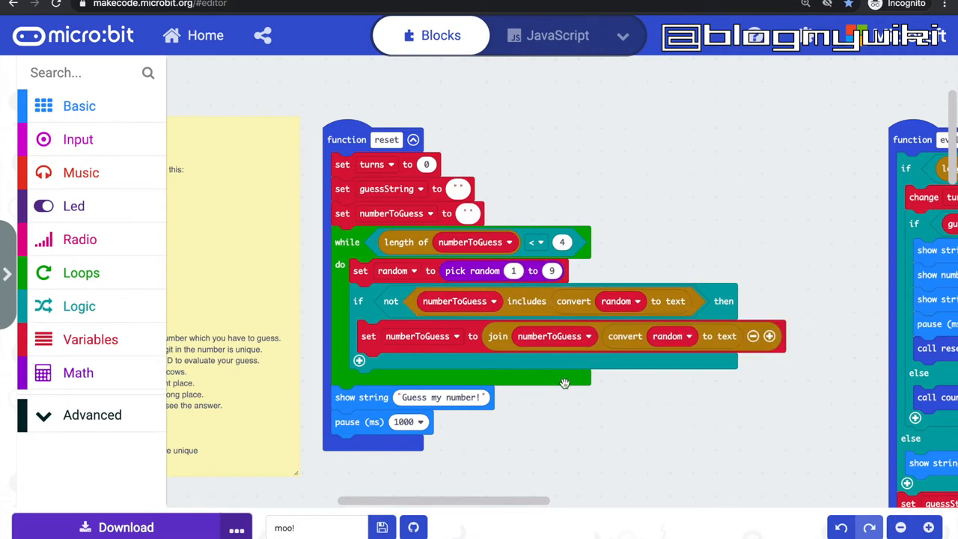
pyautogui.moveTo(602, 366)
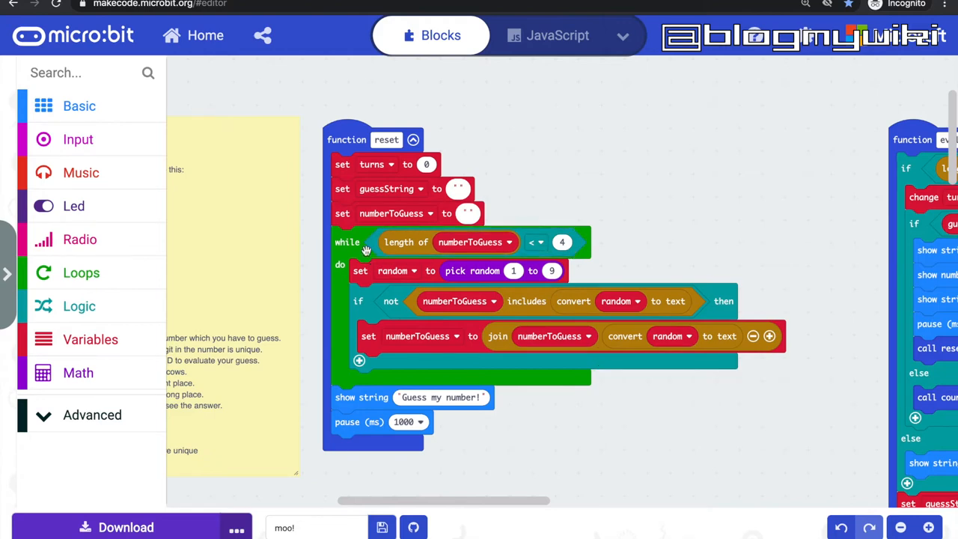
pyautogui.moveTo(556, 242)
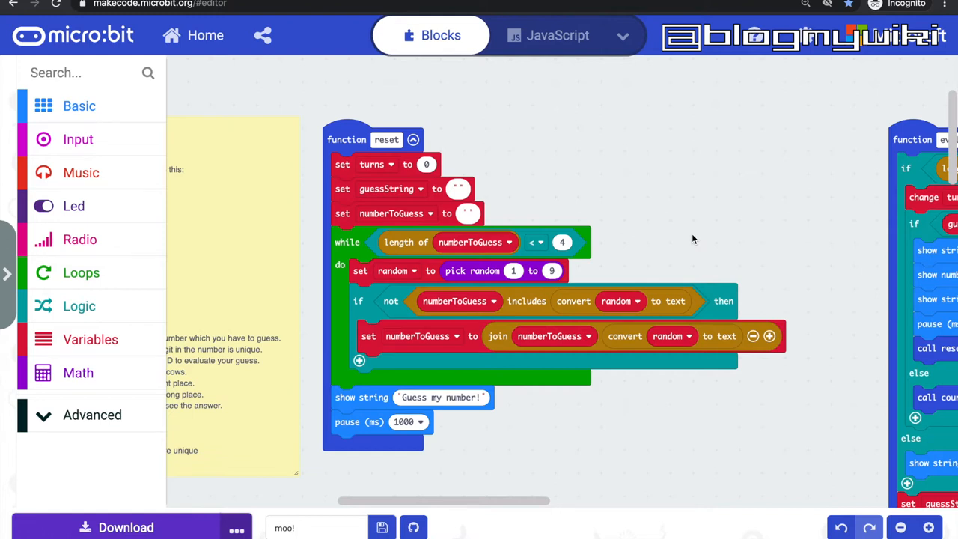
pyautogui.moveTo(656, 454)
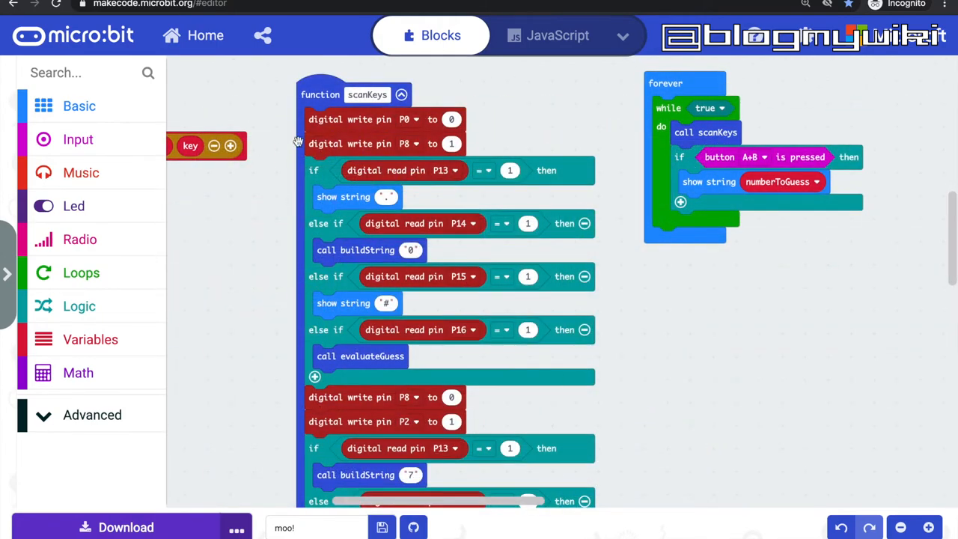
pyautogui.moveTo(351, 142)
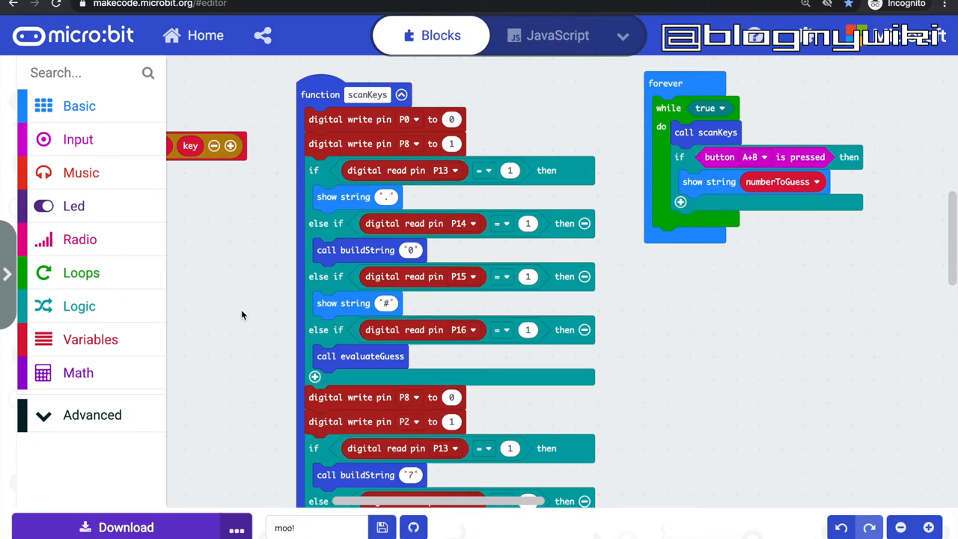
pyautogui.moveTo(529, 154)
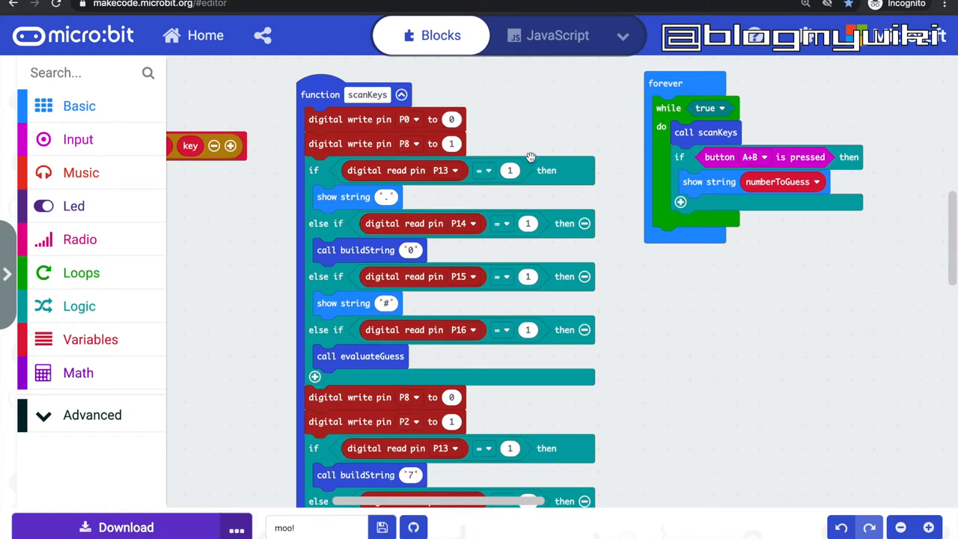
pyautogui.moveTo(718, 294)
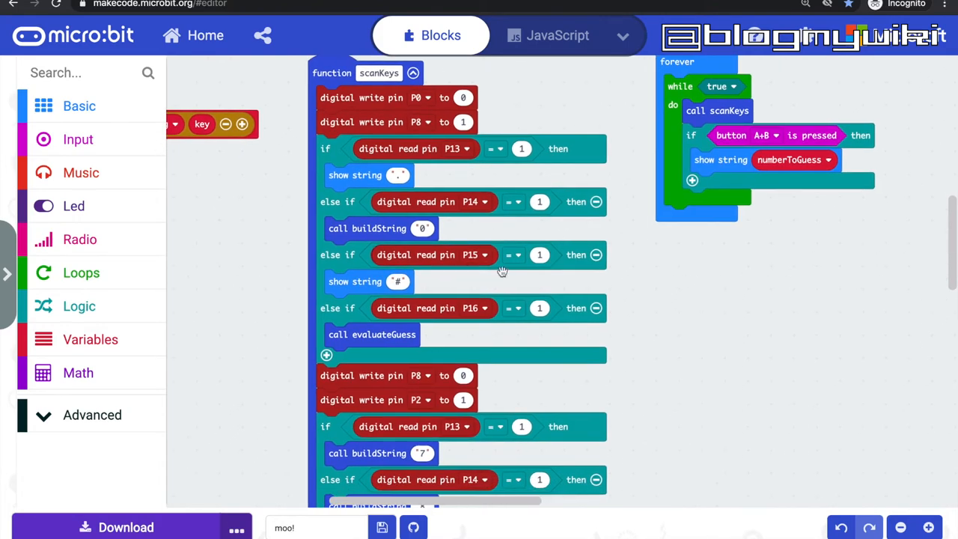
pyautogui.moveTo(629, 350)
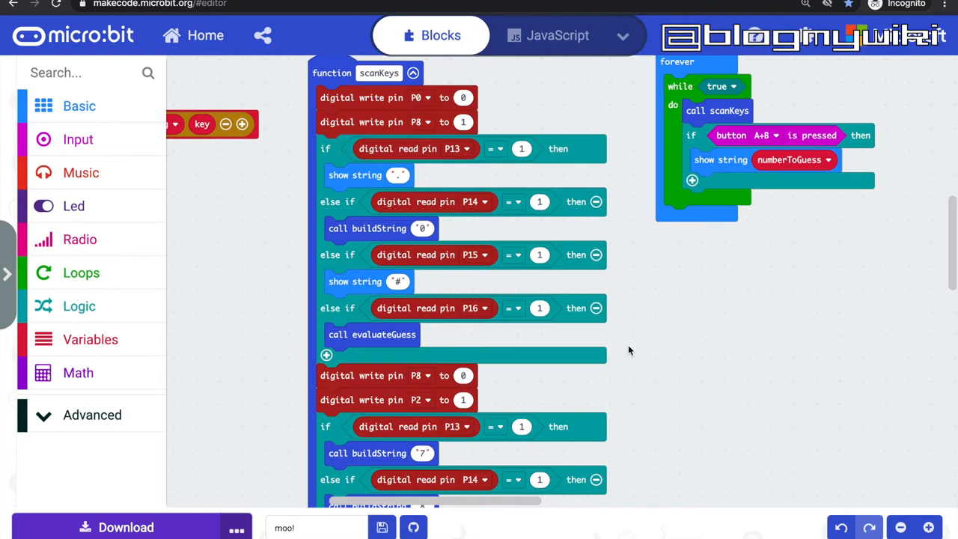
pyautogui.scroll(-3)
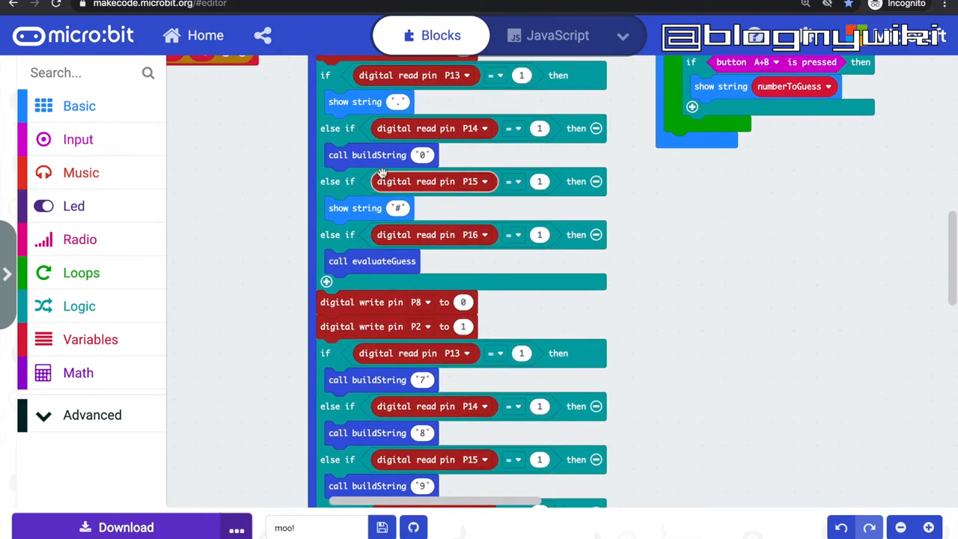
pyautogui.moveTo(522, 323)
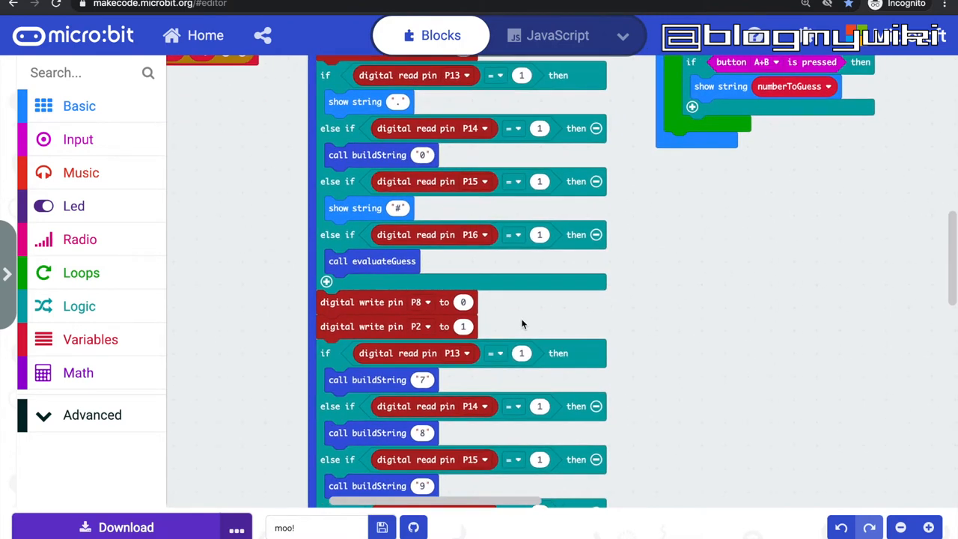
pyautogui.scroll(-3)
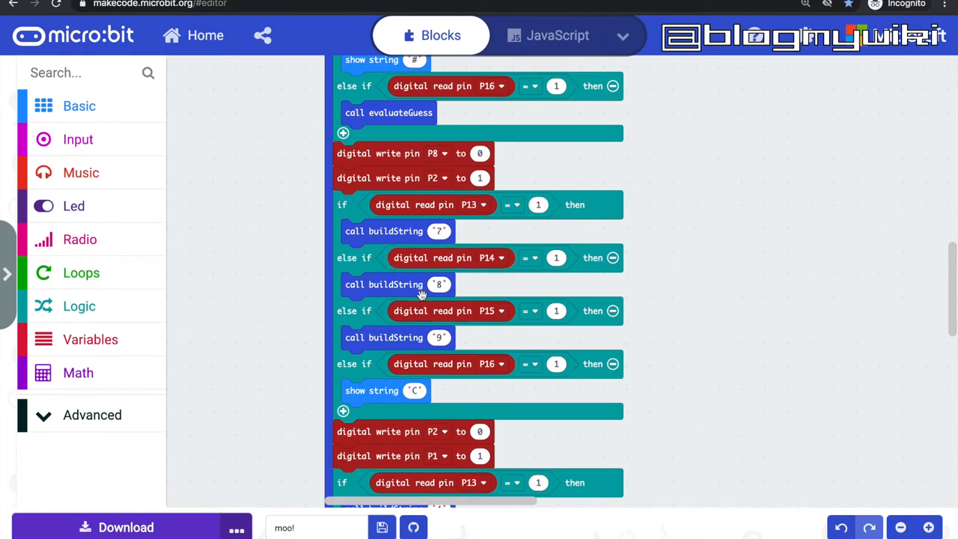
pyautogui.scroll(-3)
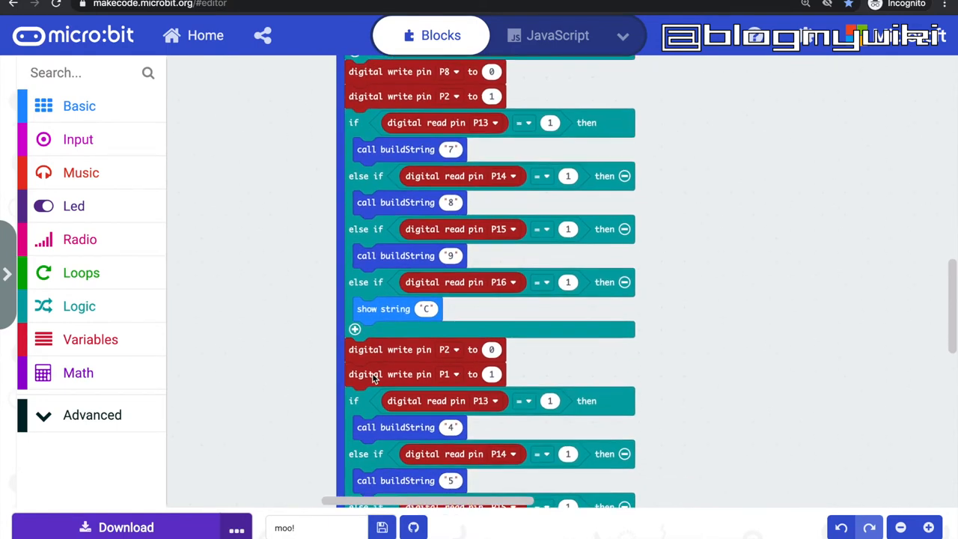
pyautogui.scroll(-3)
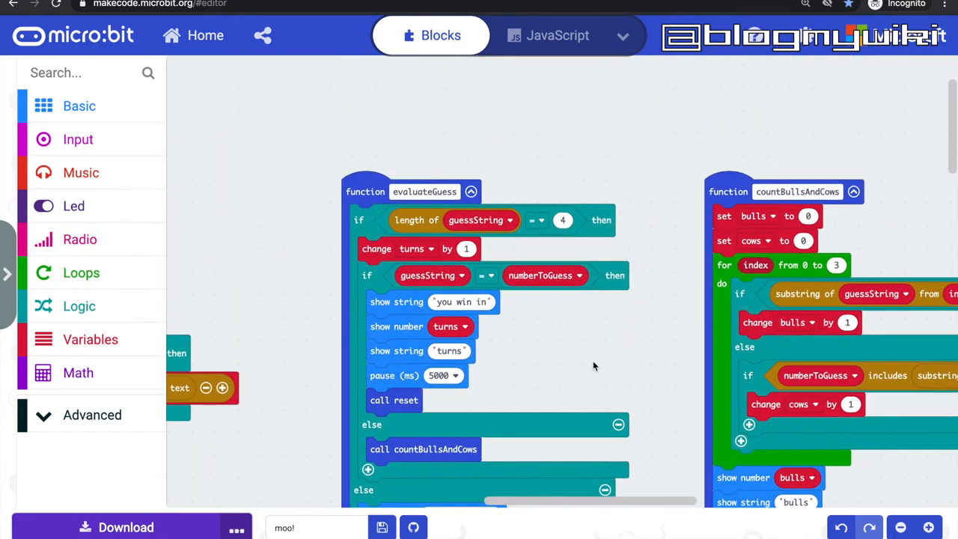
pyautogui.scroll(-3)
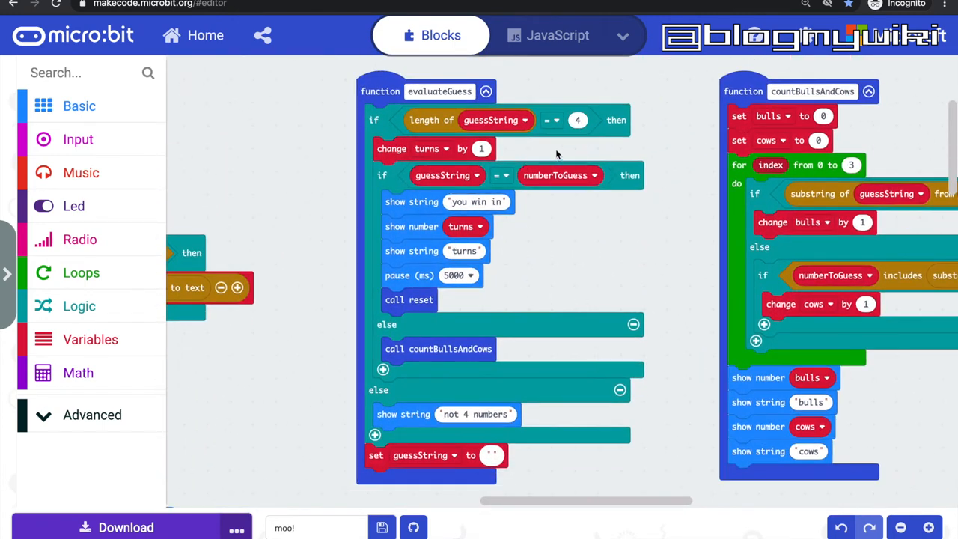
pyautogui.moveTo(622, 131)
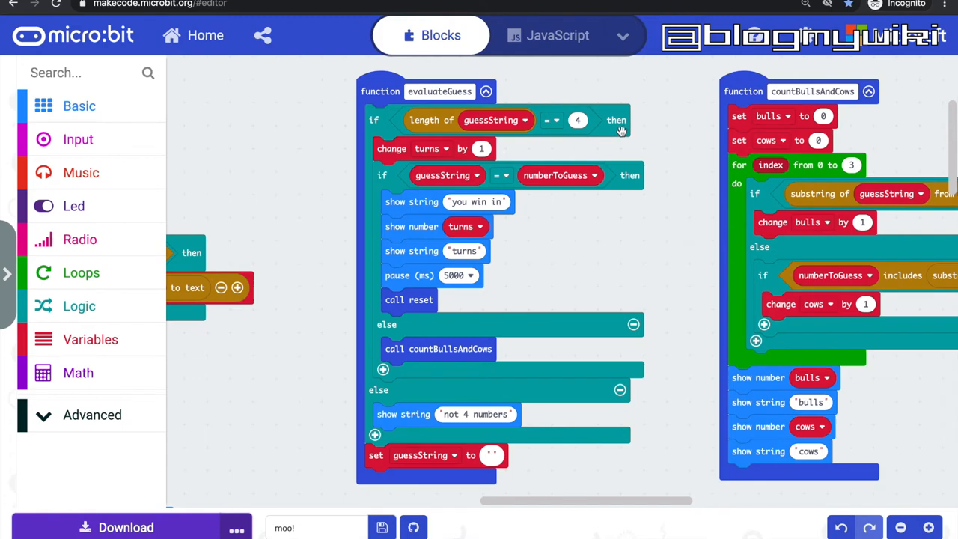
pyautogui.moveTo(612, 261)
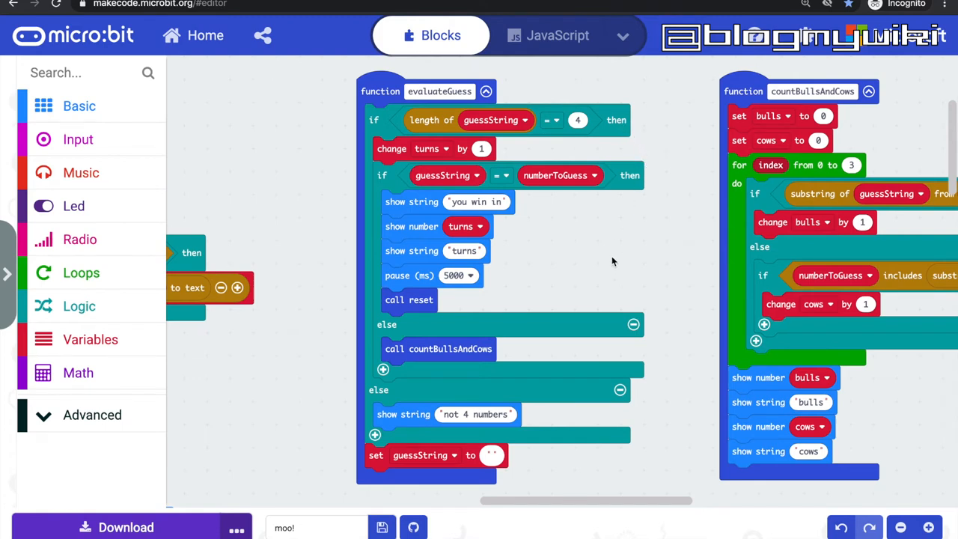
pyautogui.moveTo(658, 242)
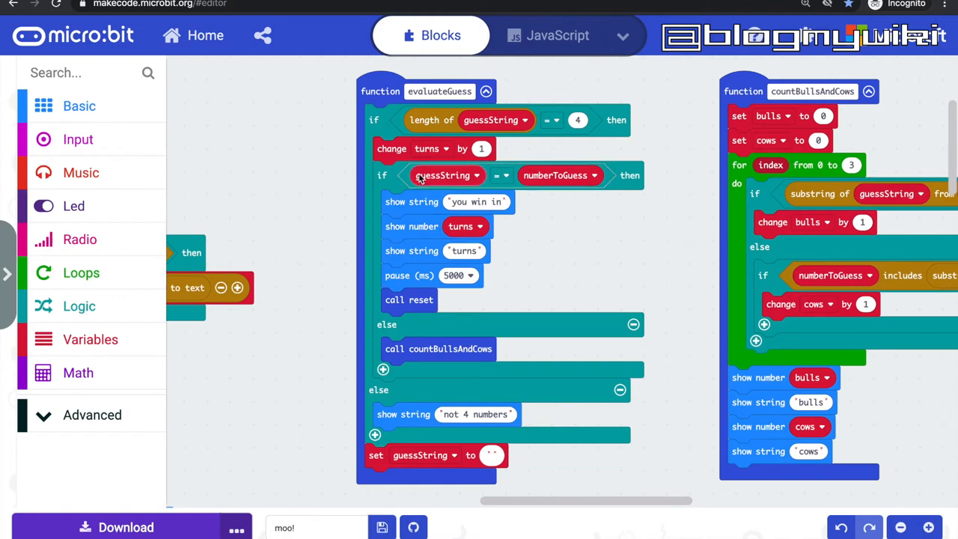
pyautogui.moveTo(581, 238)
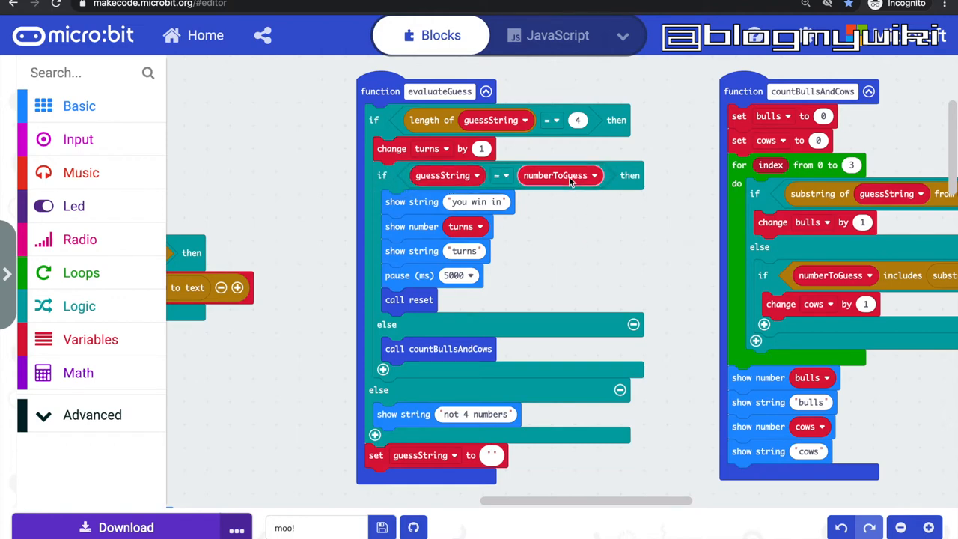
pyautogui.moveTo(557, 176)
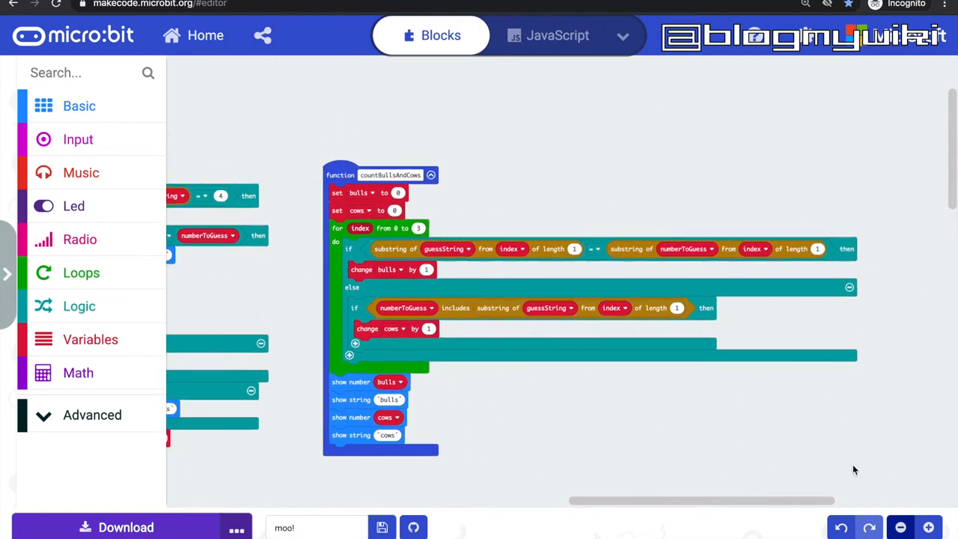
pyautogui.moveTo(578, 317)
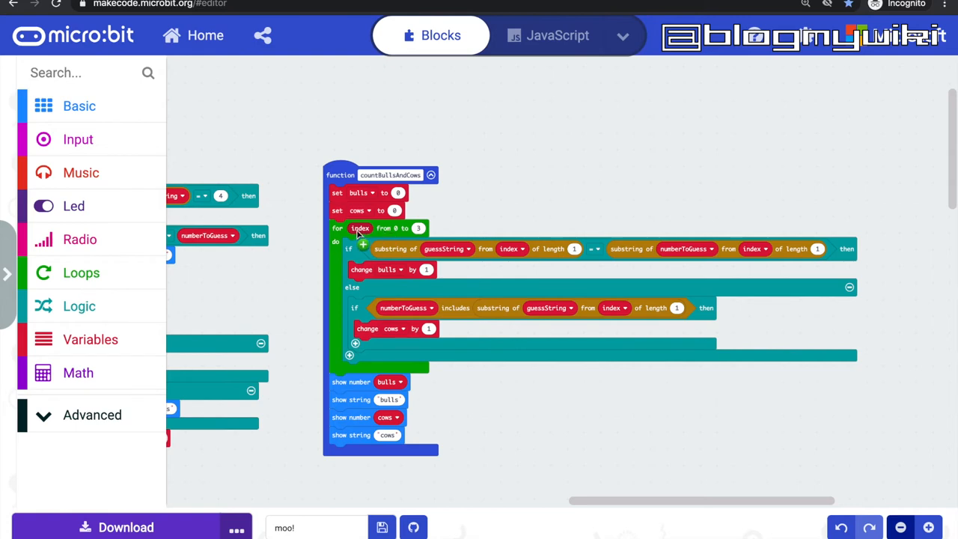
pyautogui.moveTo(545, 396)
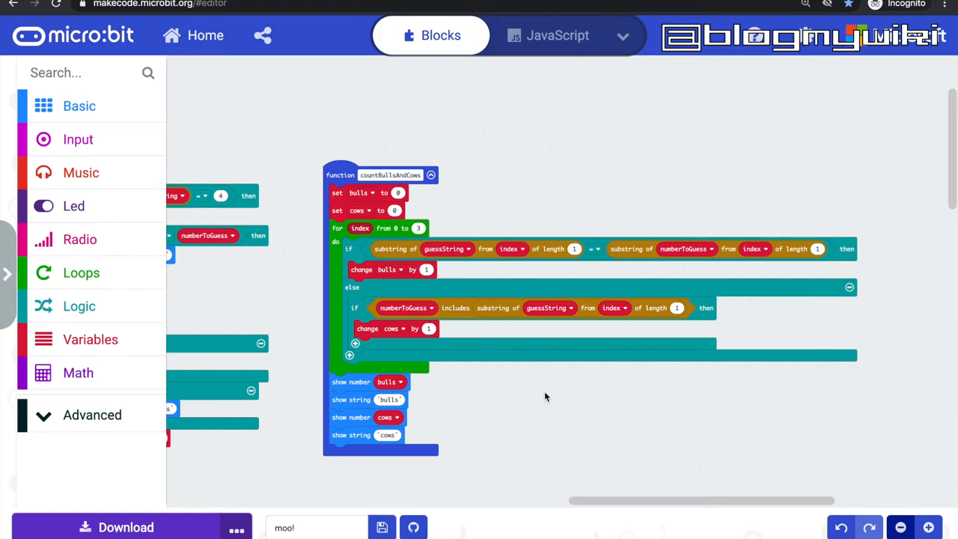
pyautogui.moveTo(566, 390)
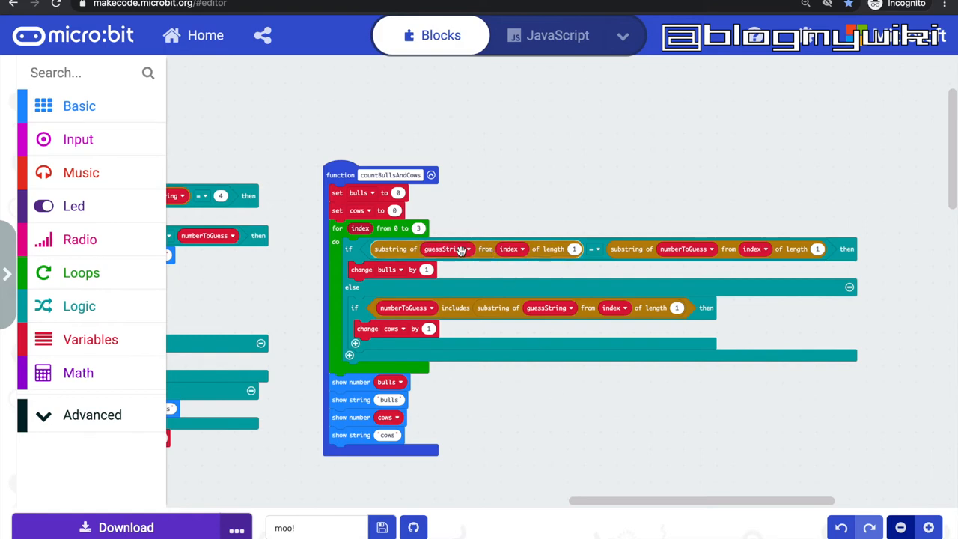
pyautogui.moveTo(506, 248)
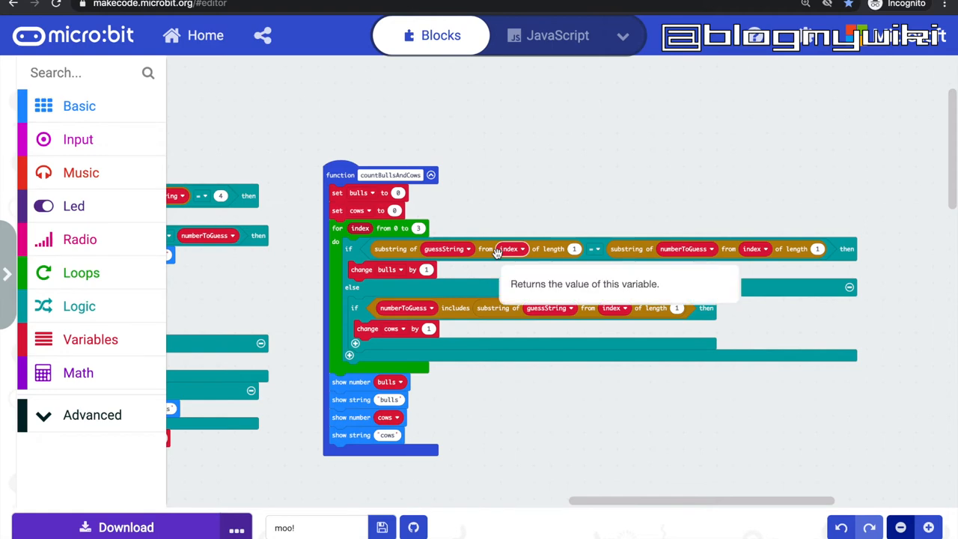
pyautogui.moveTo(659, 268)
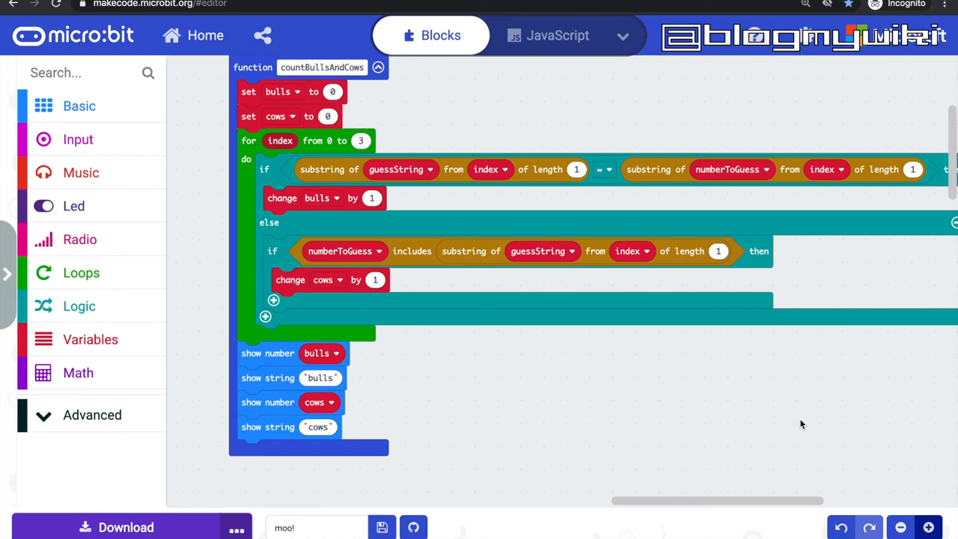
pyautogui.moveTo(834, 420)
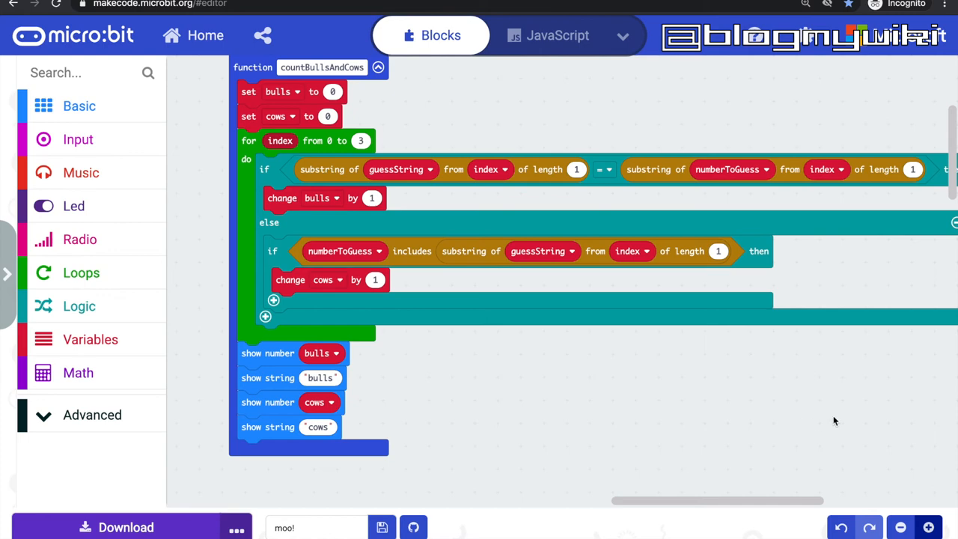
pyautogui.moveTo(668, 443)
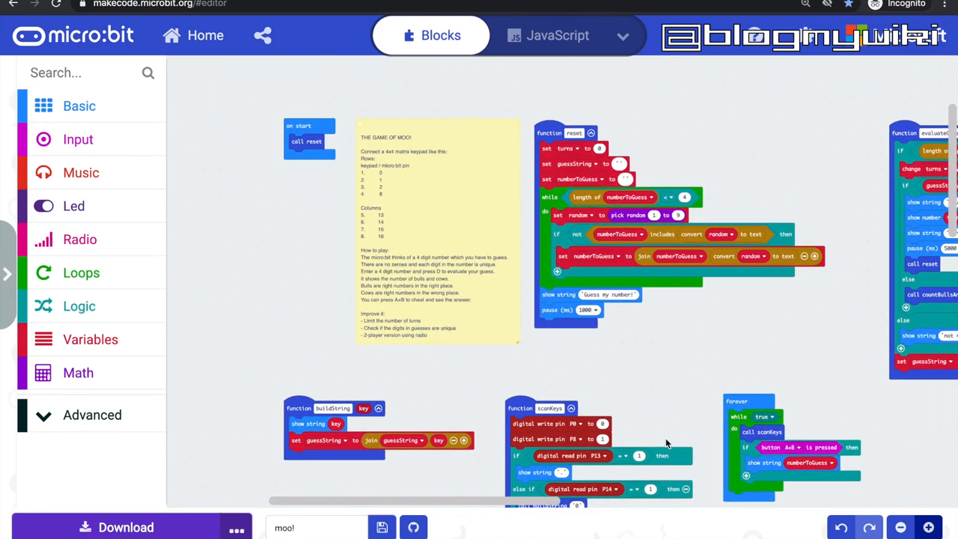
pyautogui.moveTo(400, 250)
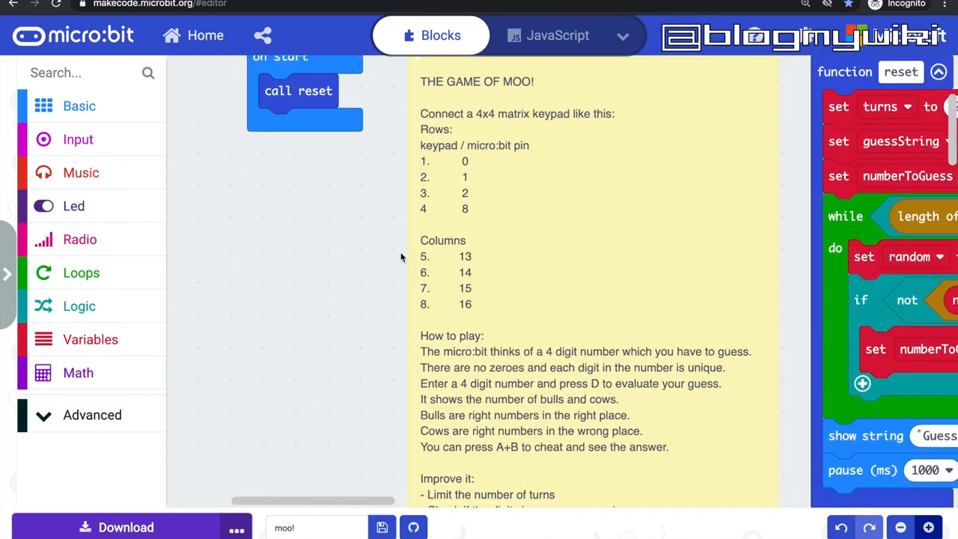
pyautogui.scroll(-3)
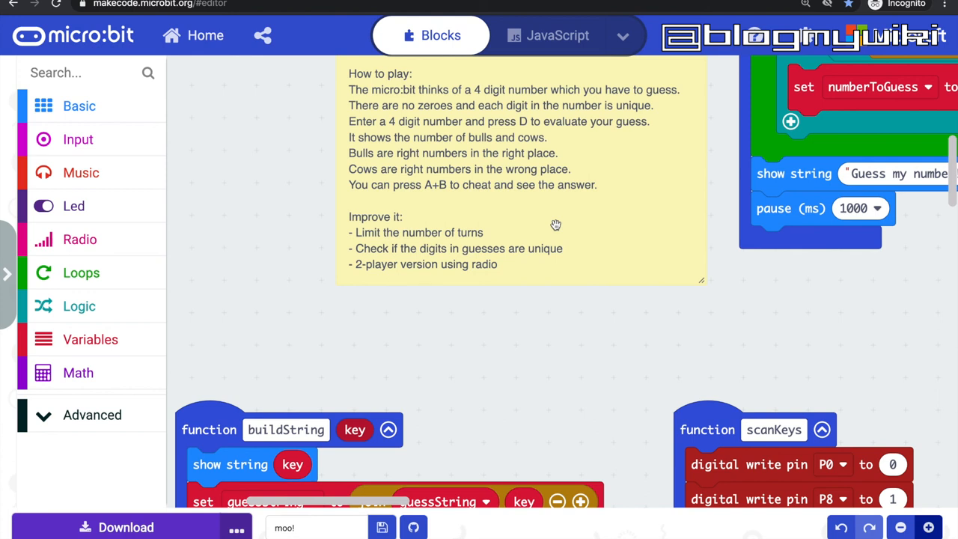
pyautogui.moveTo(666, 297)
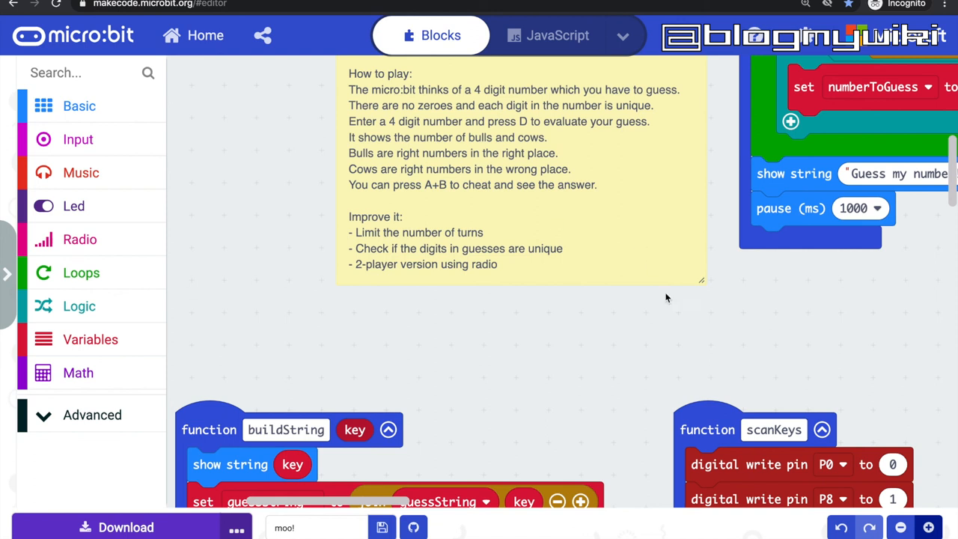